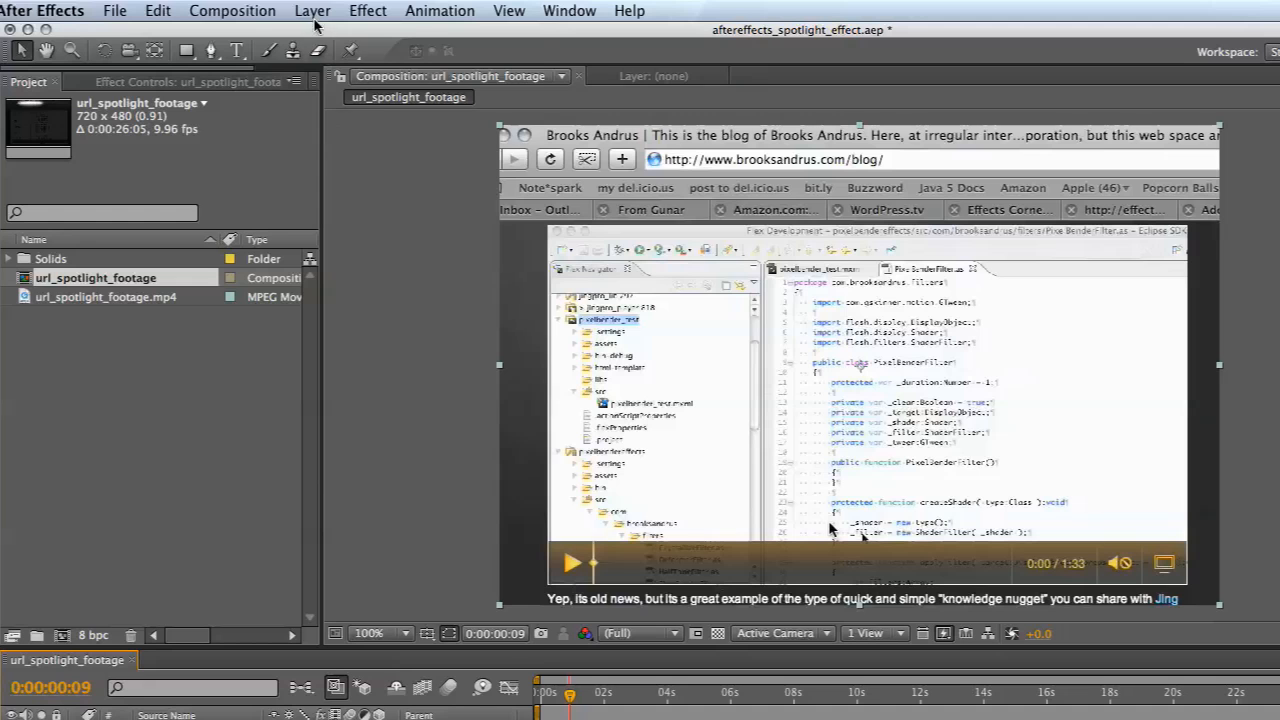
Add a new adjustment layer via Layer > New > Adjustment Layer
{"action": "left_click", "coordinate": [312, 11]}
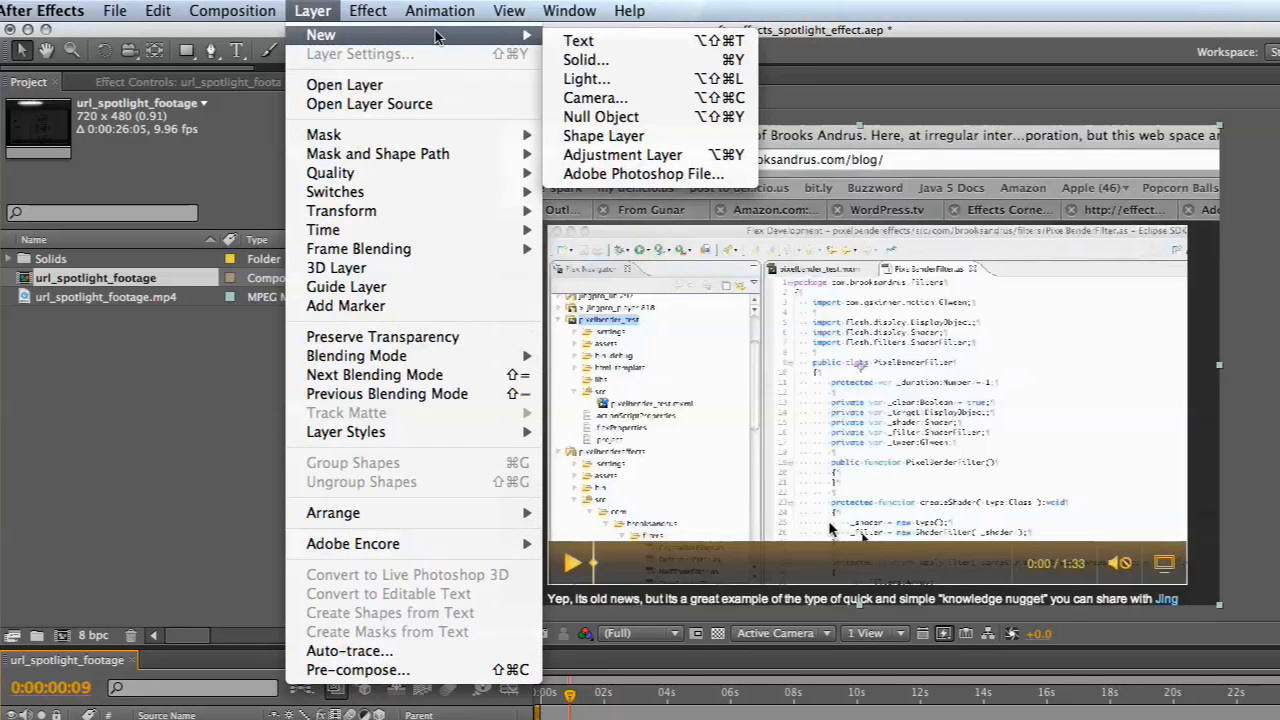
{"action": "left_click", "coordinate": [622, 154]}
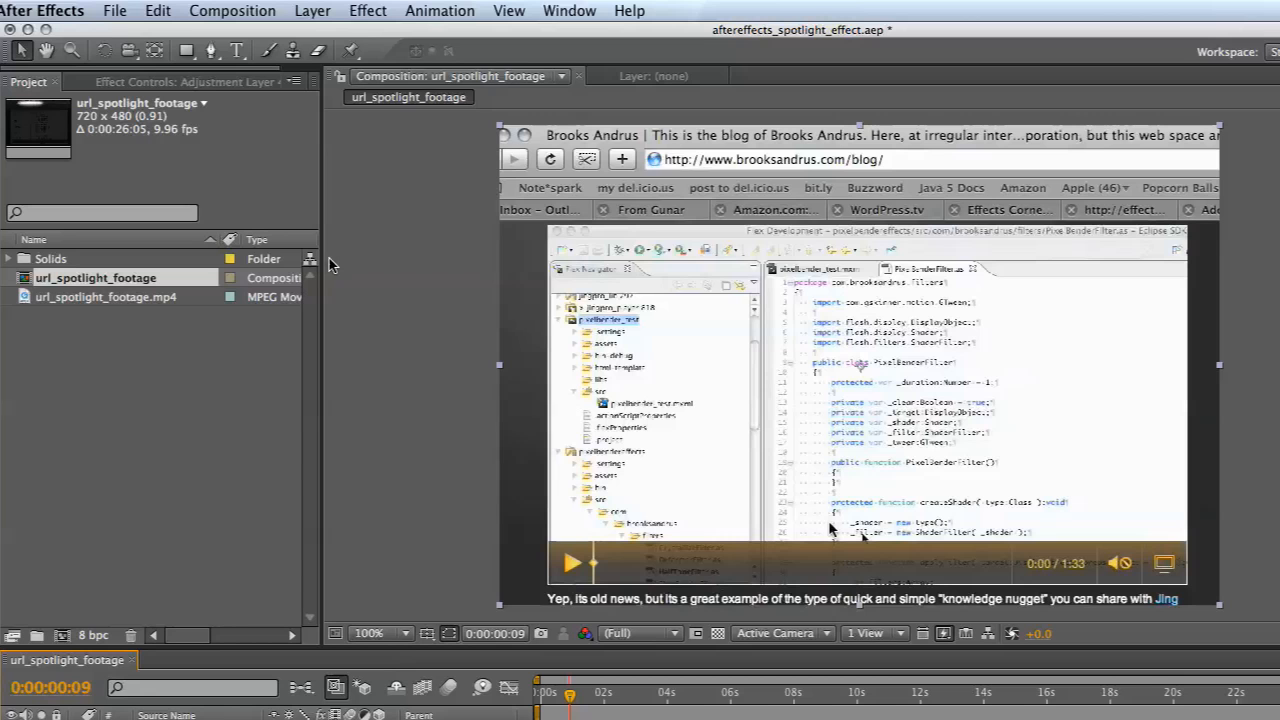
Apply a Fill effect to the adjustment layer and set its colour to black (000000)
{"action": "left_click", "coordinate": [367, 11]}
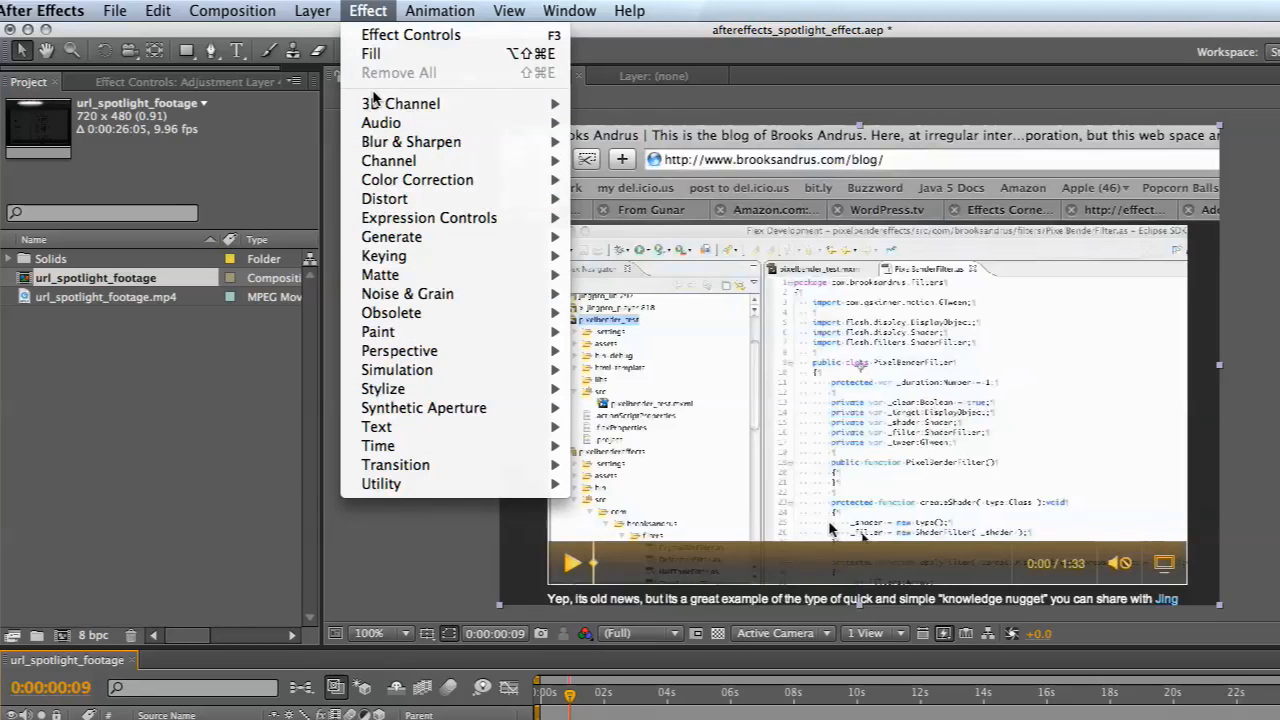
{"action": "mouse_move", "coordinate": [391, 236]}
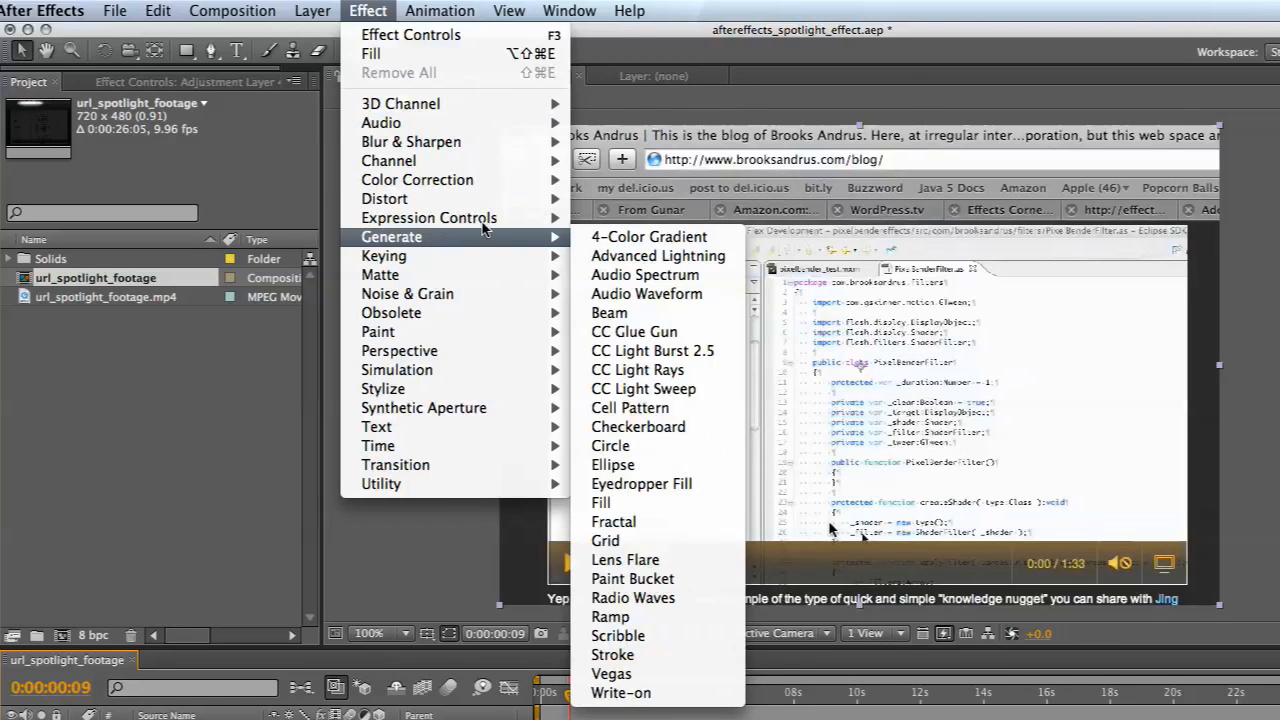
{"action": "mouse_move", "coordinate": [637, 369]}
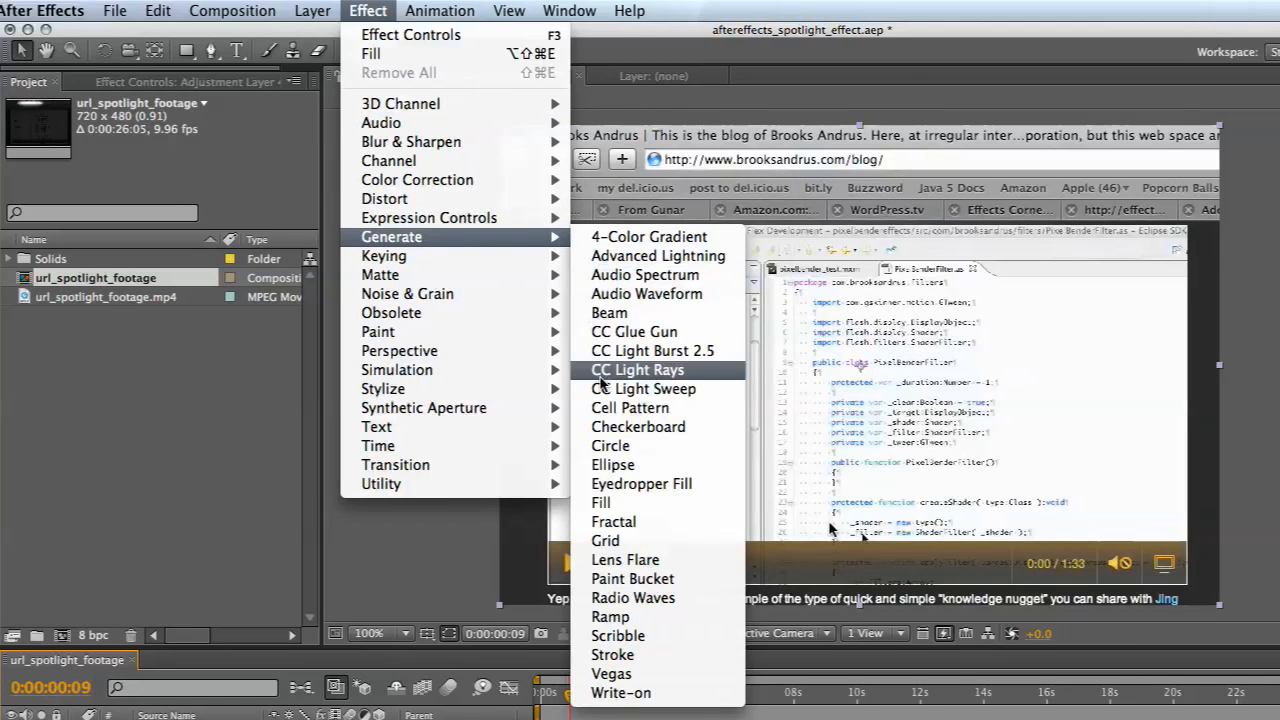
{"action": "mouse_move", "coordinate": [601, 502]}
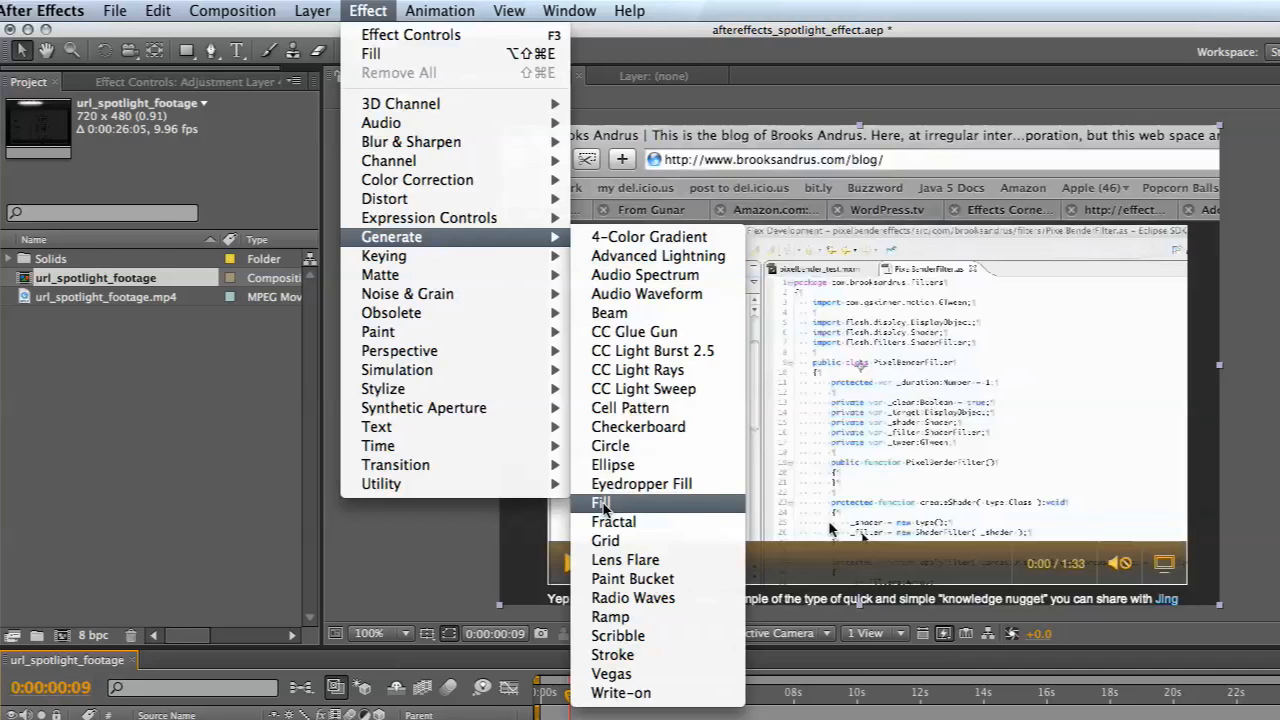
{"action": "left_click", "coordinate": [601, 502]}
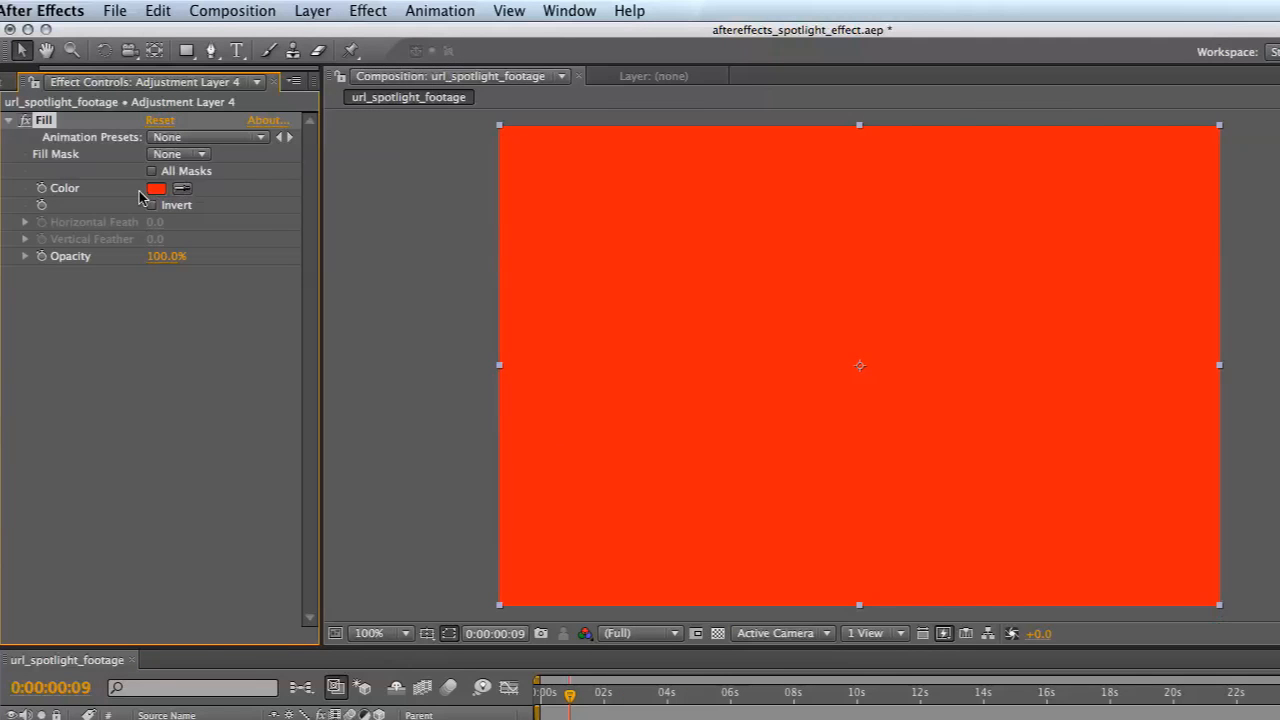
{"action": "left_click", "coordinate": [156, 188]}
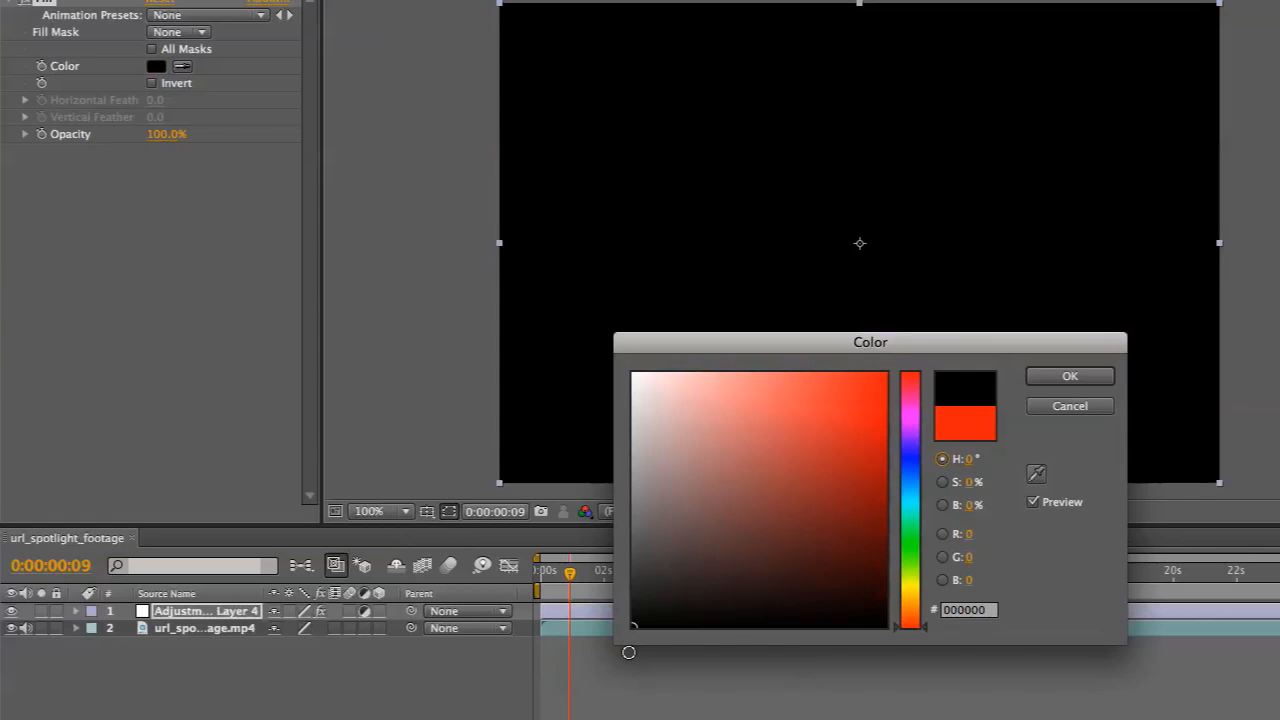
{"action": "left_click", "coordinate": [1069, 405]}
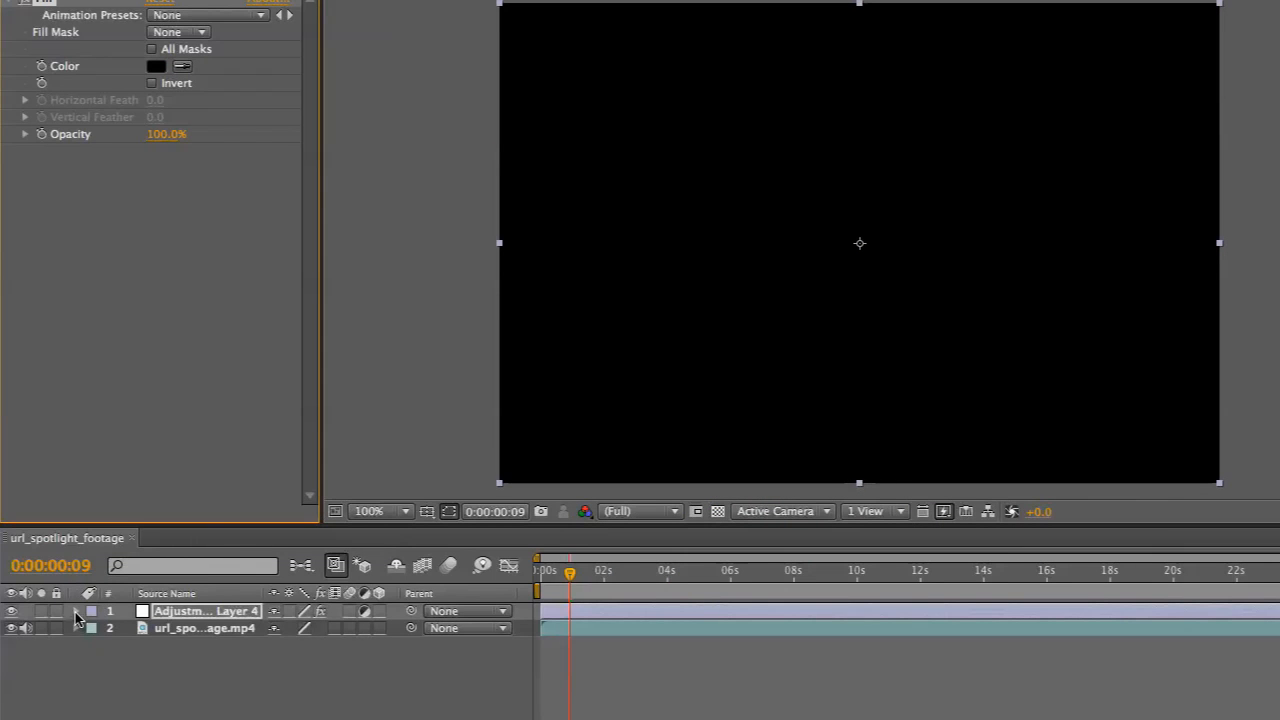
Twirl open the adjustment layer's properties in the timeline
{"action": "left_click", "coordinate": [77, 611]}
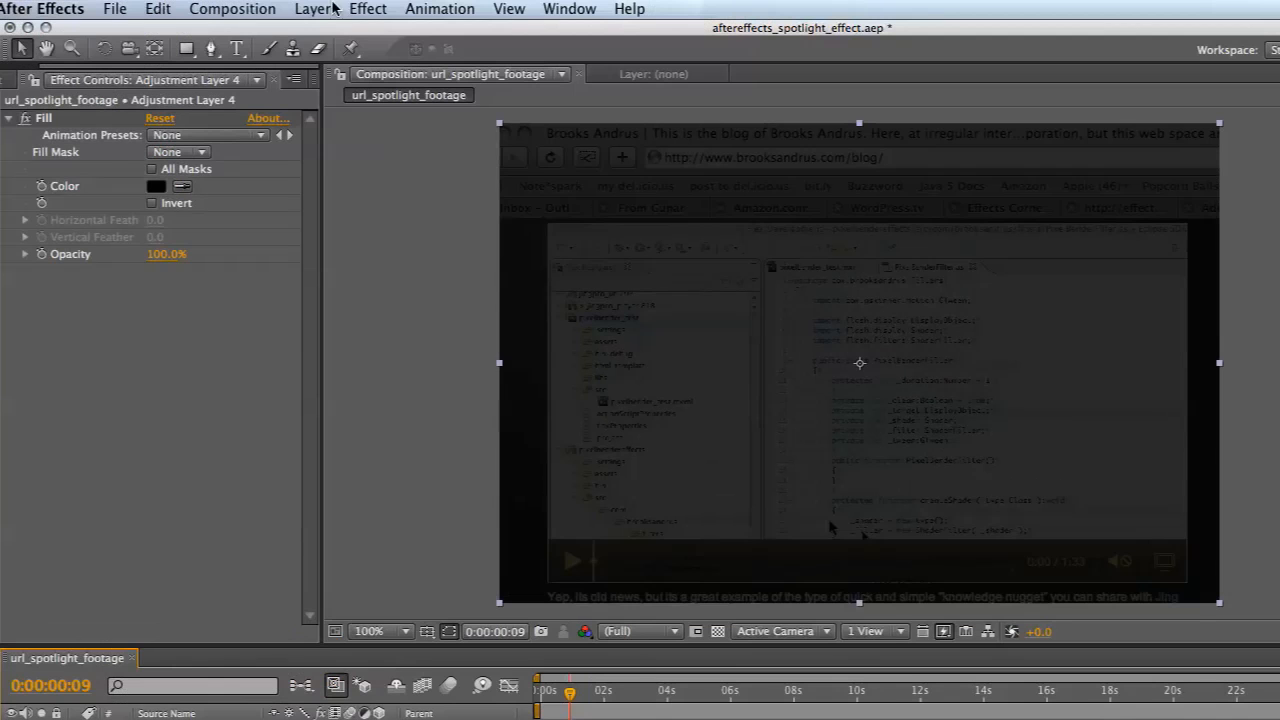
Open the Layer menu to reach the mask commands
{"action": "left_click", "coordinate": [312, 9]}
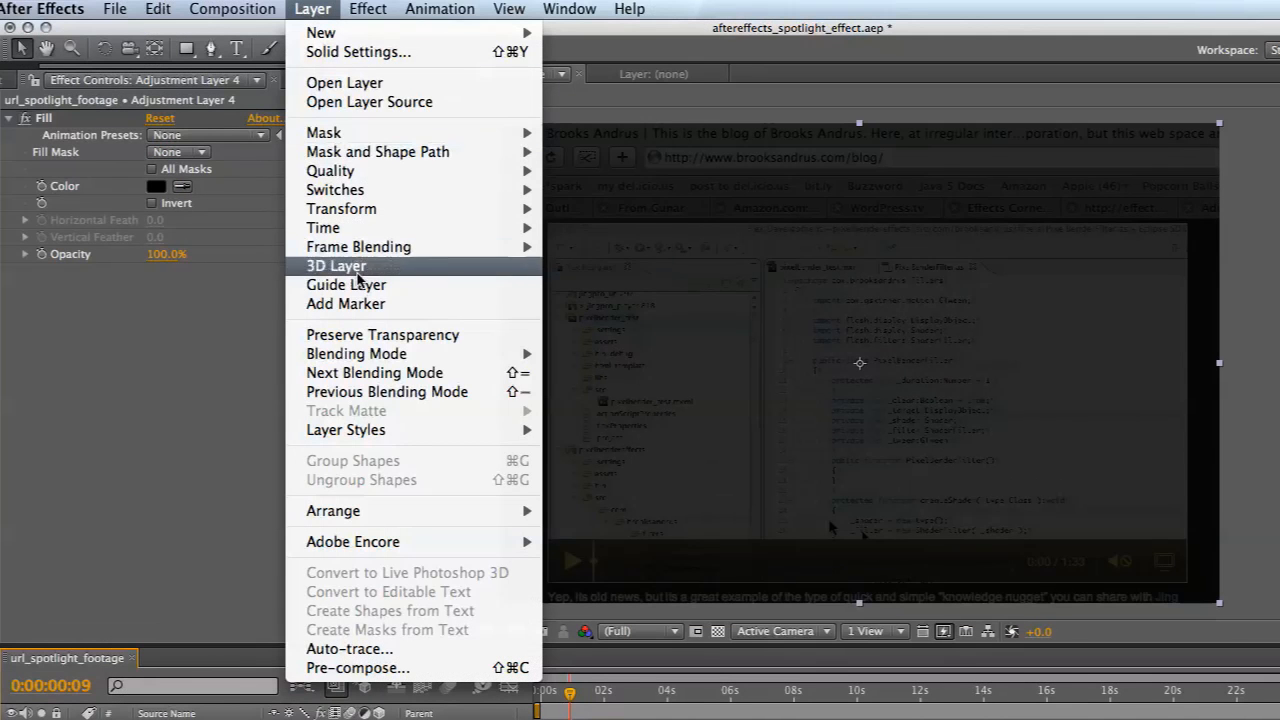
{"action": "mouse_move", "coordinate": [377, 151]}
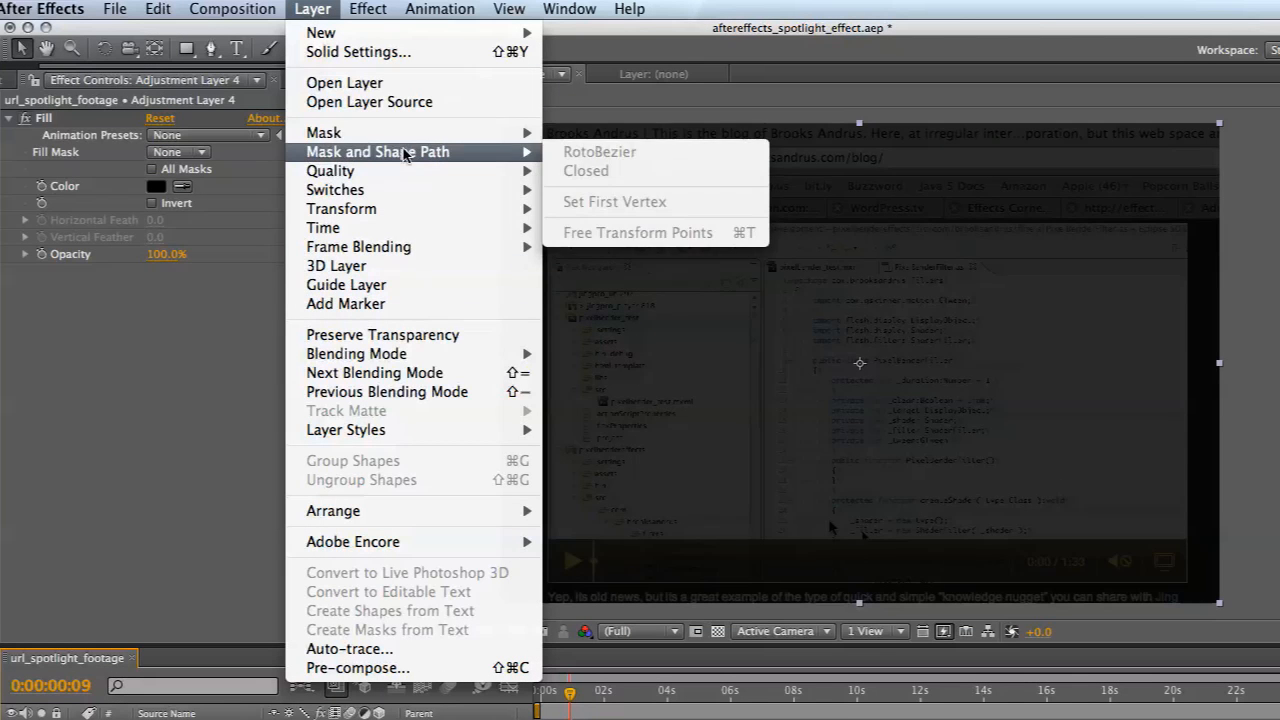
{"action": "mouse_move", "coordinate": [323, 132]}
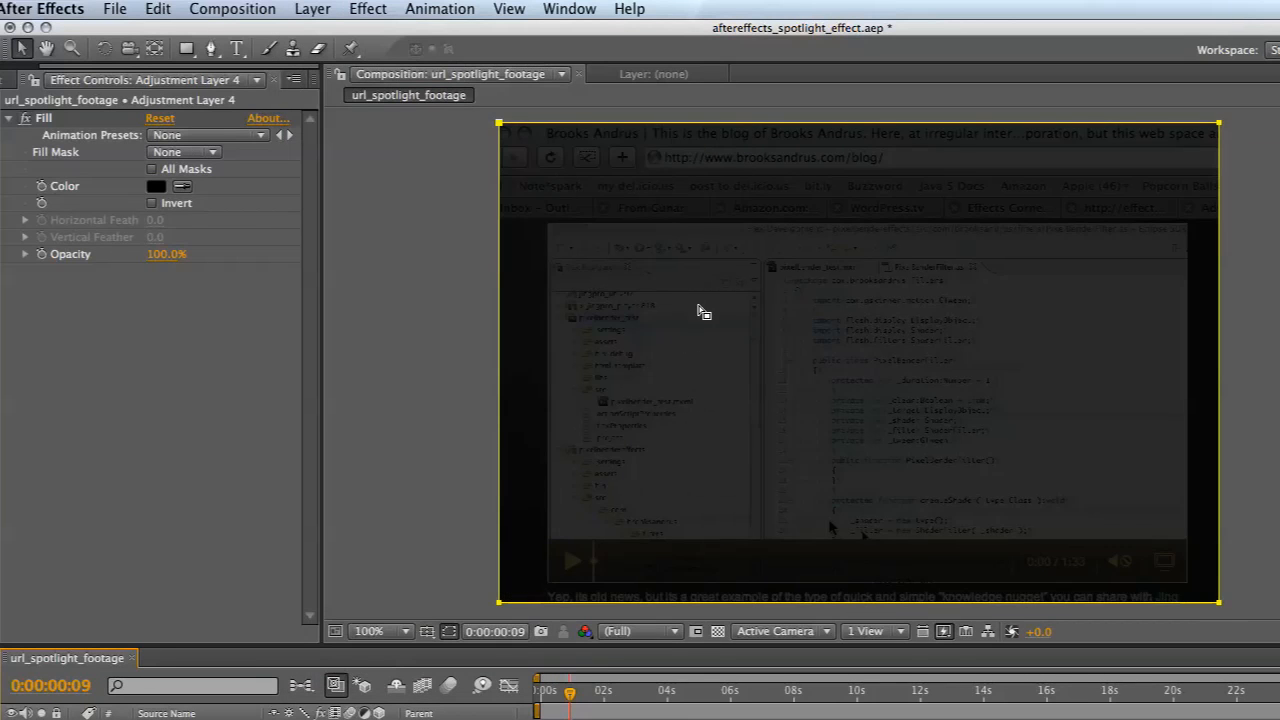
{"action": "mouse_move", "coordinate": [937, 484]}
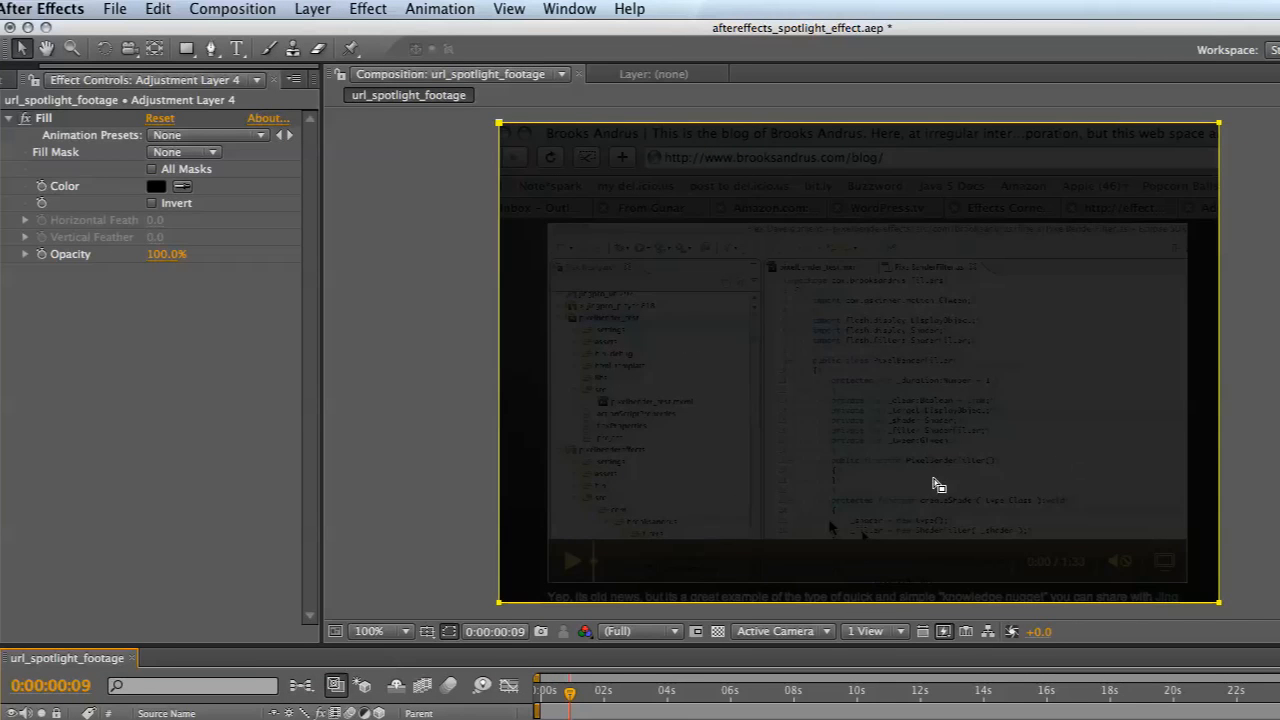
{"action": "mouse_move", "coordinate": [1178, 607]}
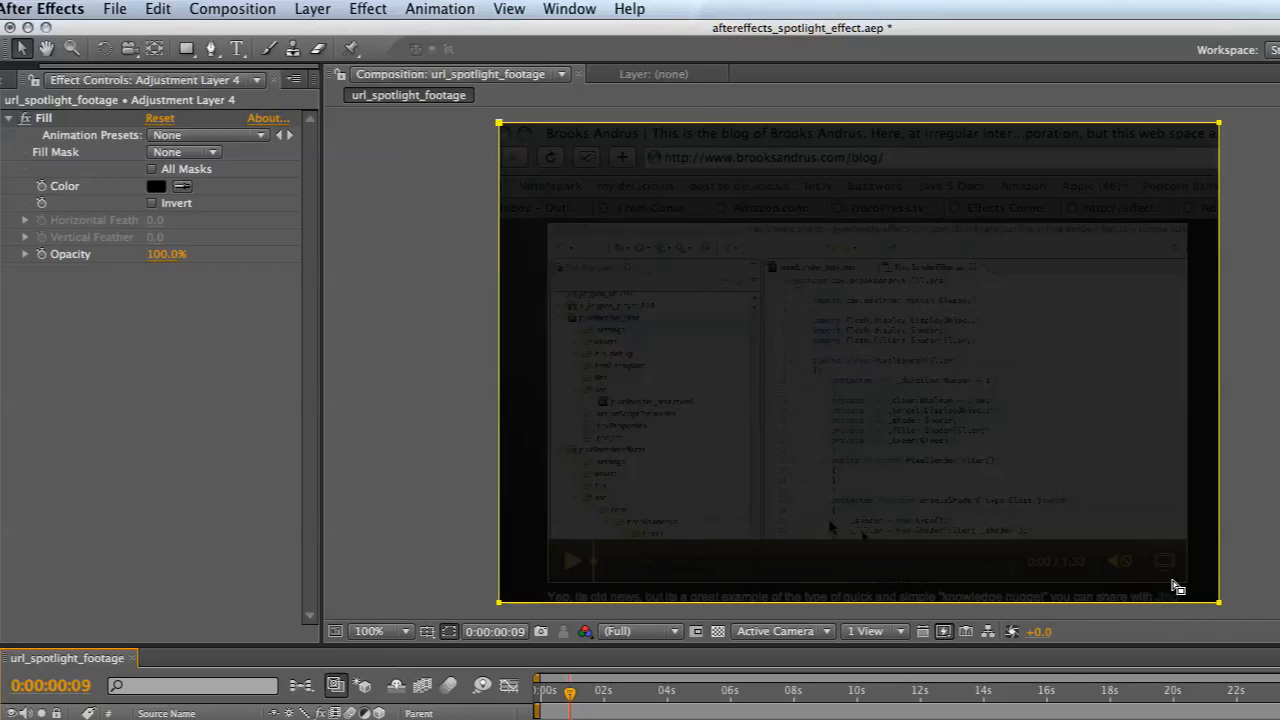
{"action": "mouse_move", "coordinate": [1008, 546]}
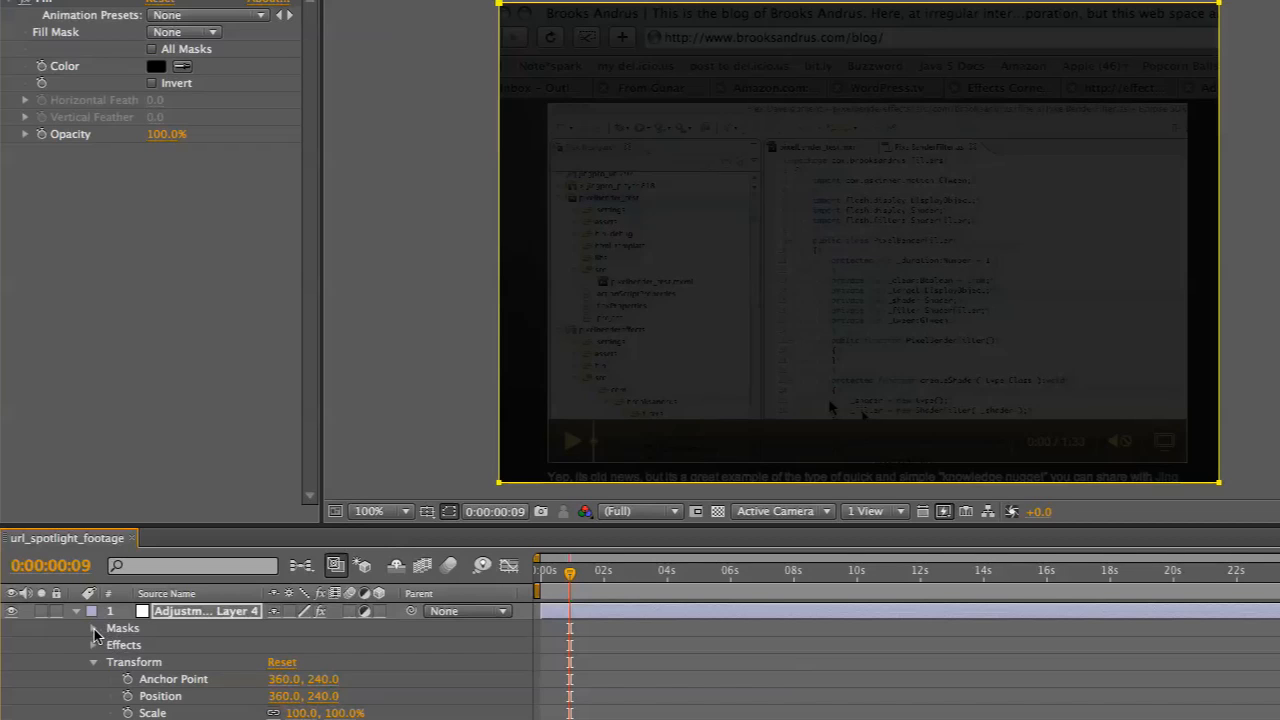
Reveal the layer's masks and set Mask 1 to Inverted around the URL bar
{"action": "left_click", "coordinate": [93, 628]}
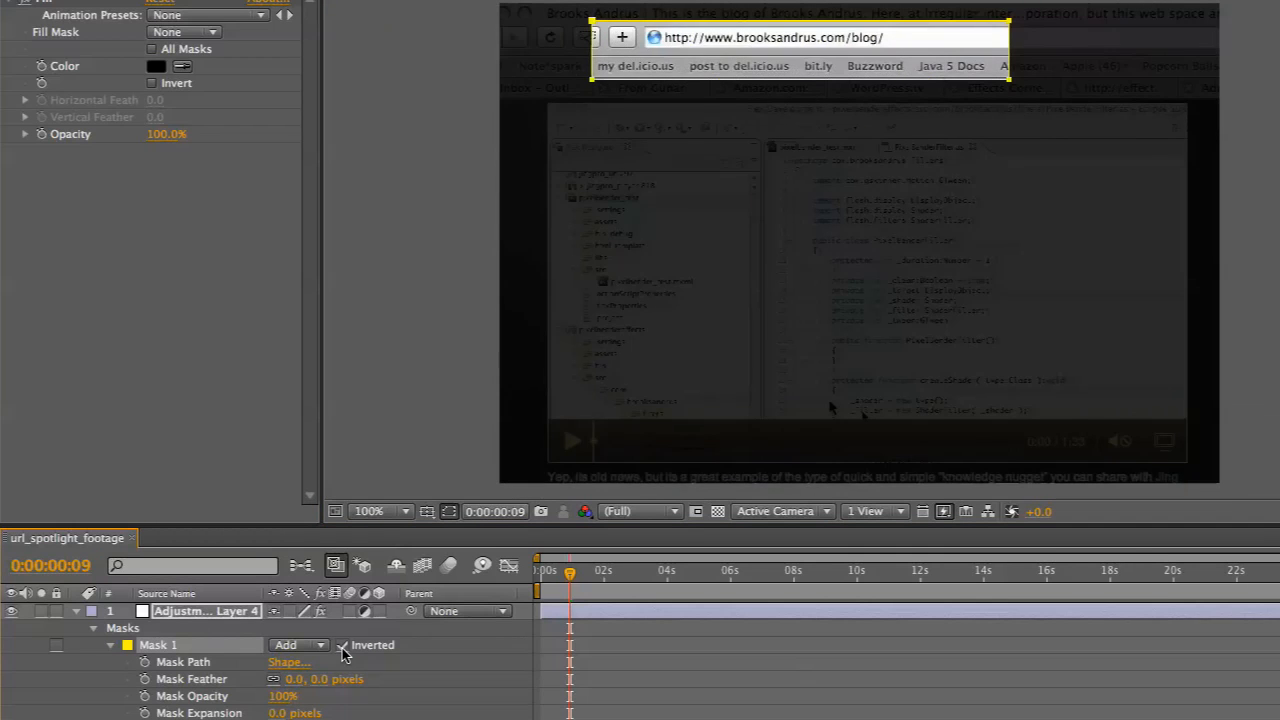
{"action": "left_click", "coordinate": [343, 644]}
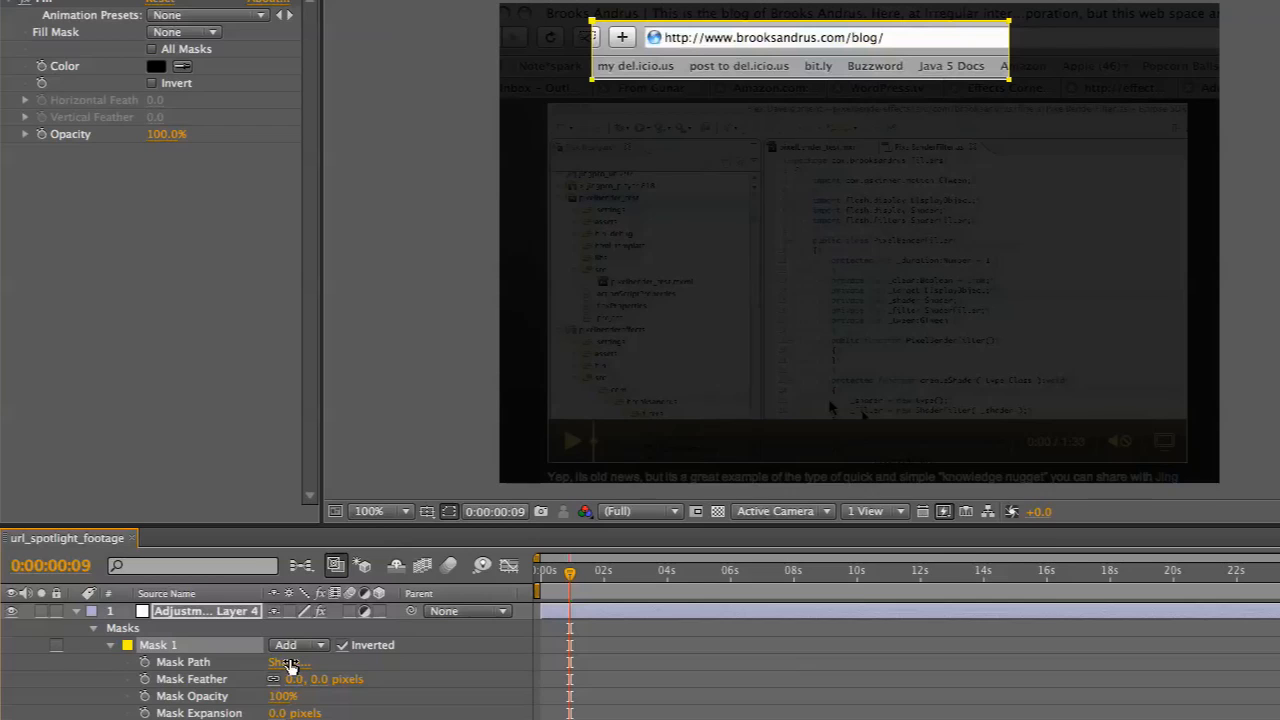
Reset the Mask Path shape to an Ellipse
{"action": "left_click", "coordinate": [290, 662]}
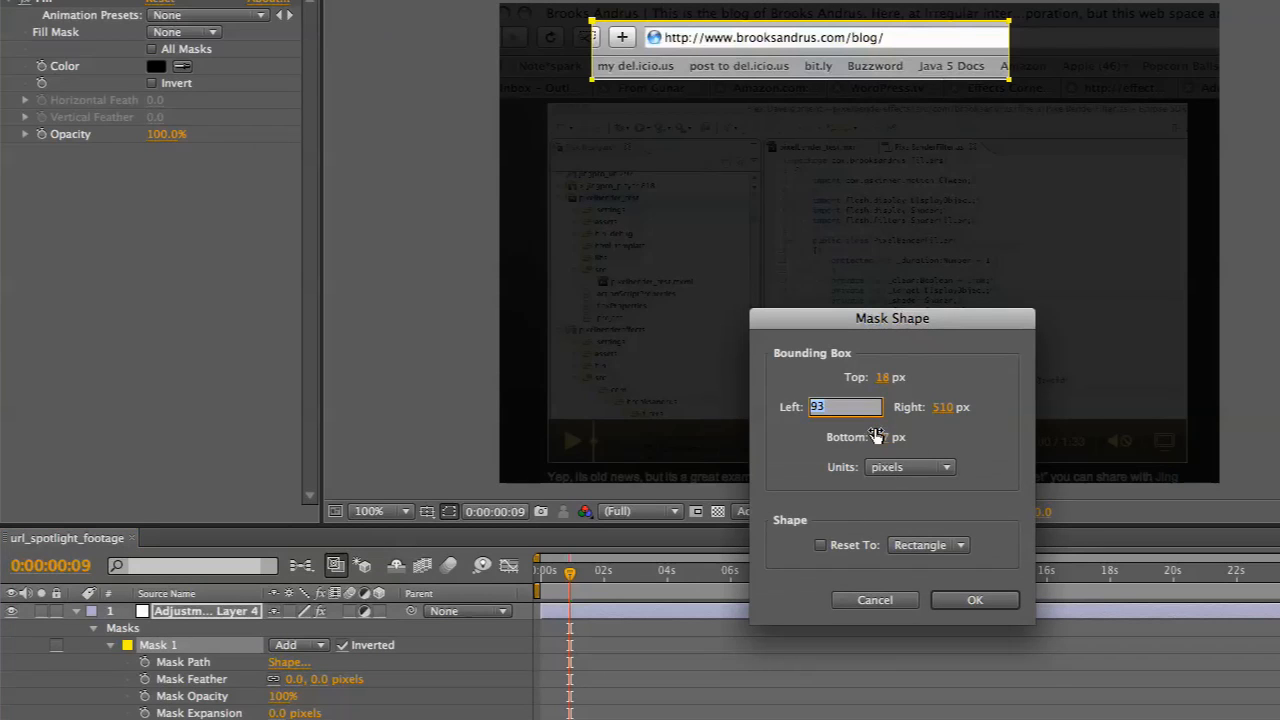
{"action": "left_click", "coordinate": [927, 545]}
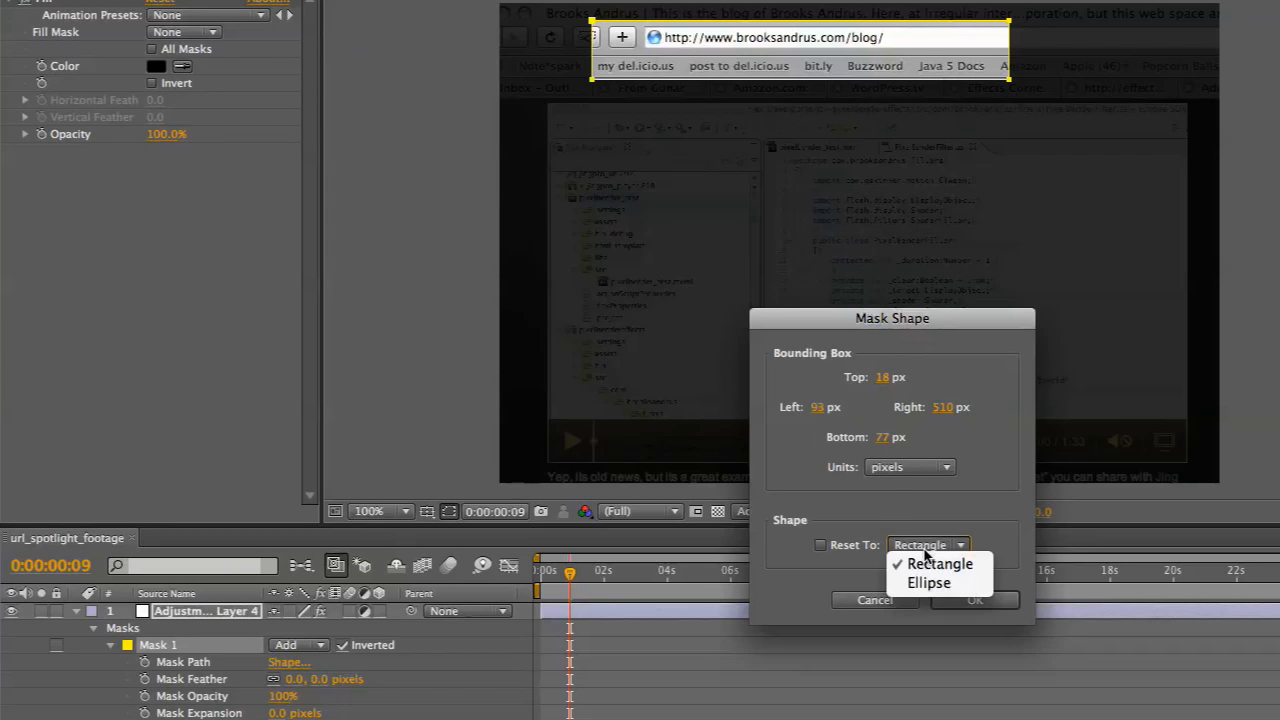
{"action": "left_click", "coordinate": [929, 583]}
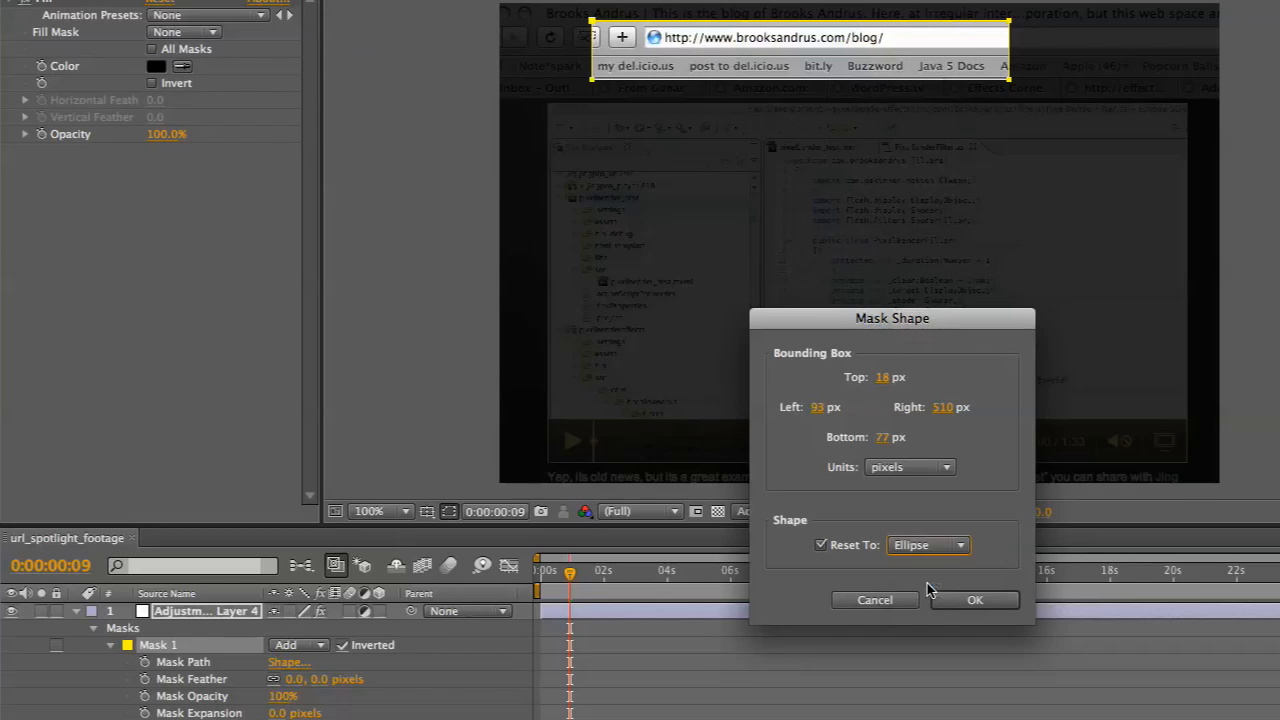
{"action": "left_click", "coordinate": [975, 599]}
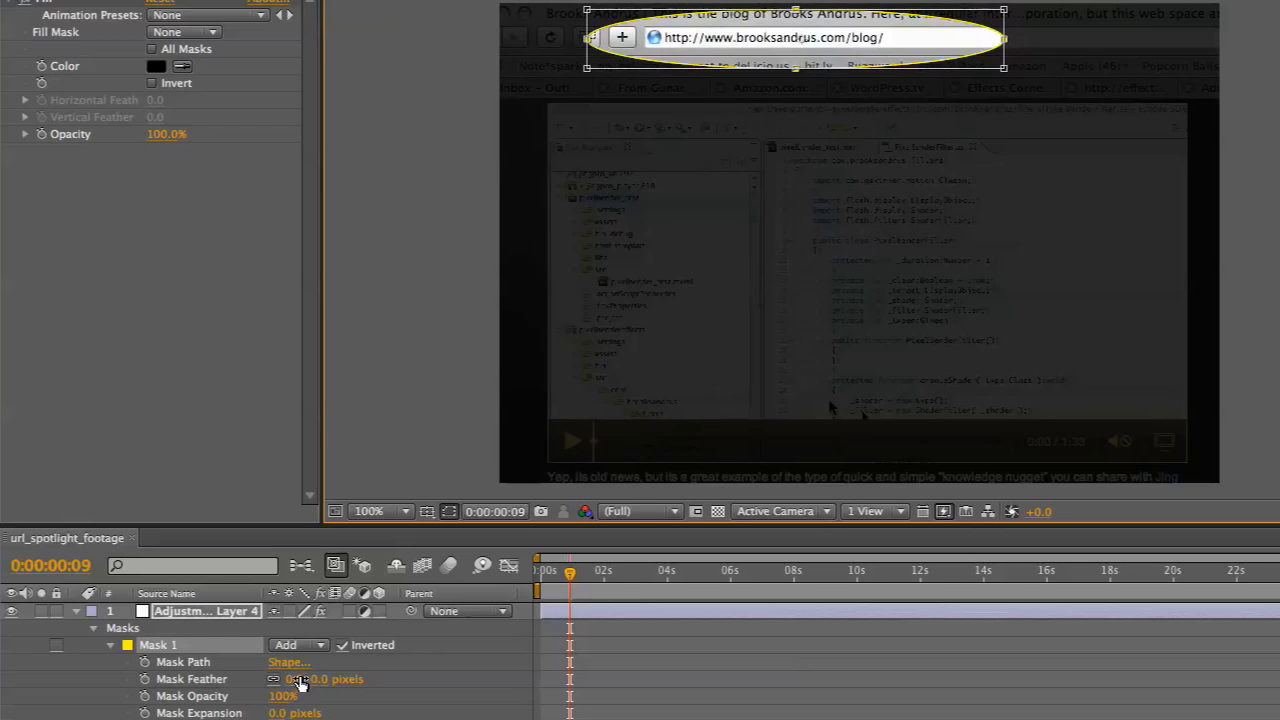
Scrub Mask Feather up to 20.0, 20.0 pixels
{"action": "left_click_drag", "start_coordinate": [320, 679], "coordinate": [340, 679]}
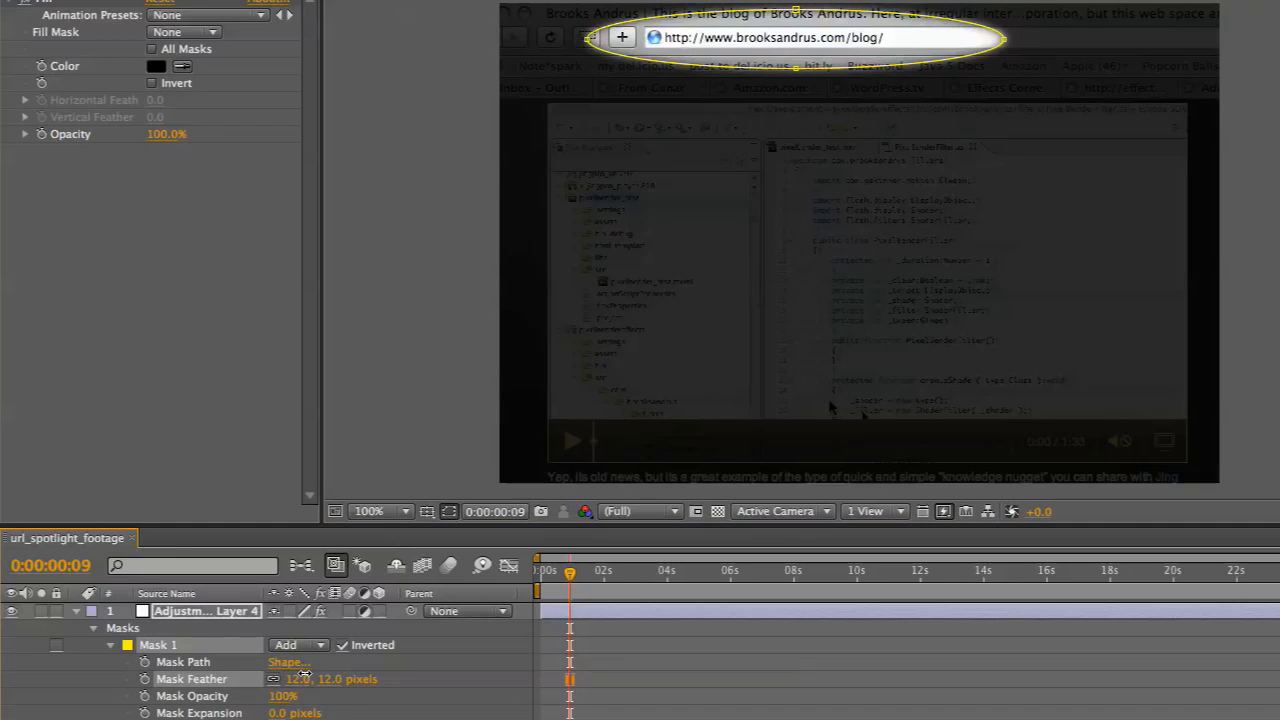
{"action": "left_click_drag", "start_coordinate": [295, 678], "coordinate": [305, 670]}
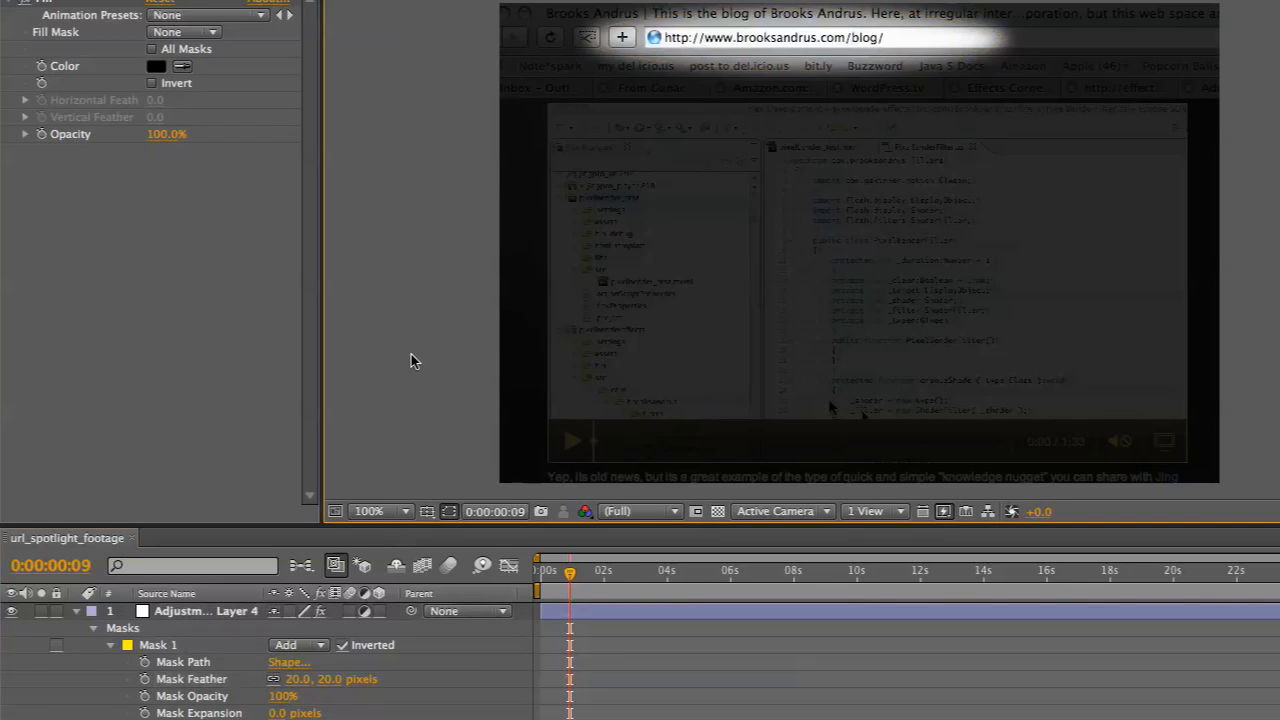
{"action": "mouse_move", "coordinate": [724, 40]}
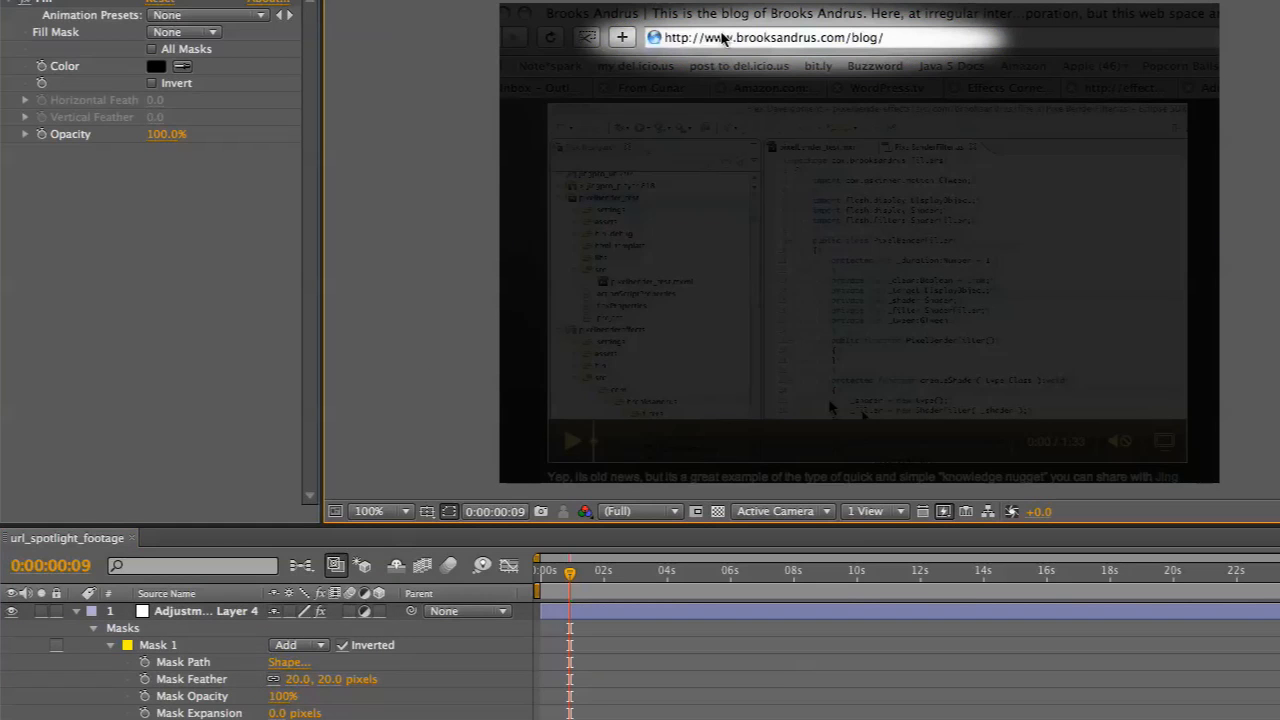
{"action": "mouse_move", "coordinate": [772, 86]}
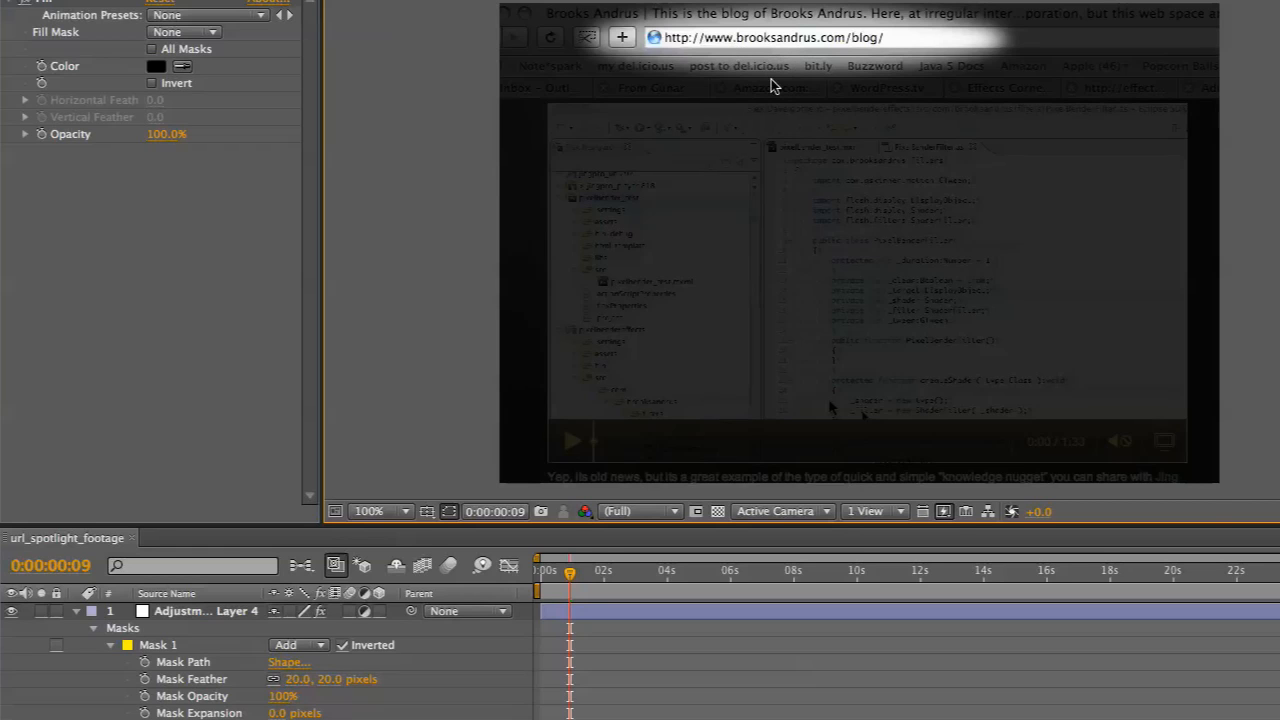